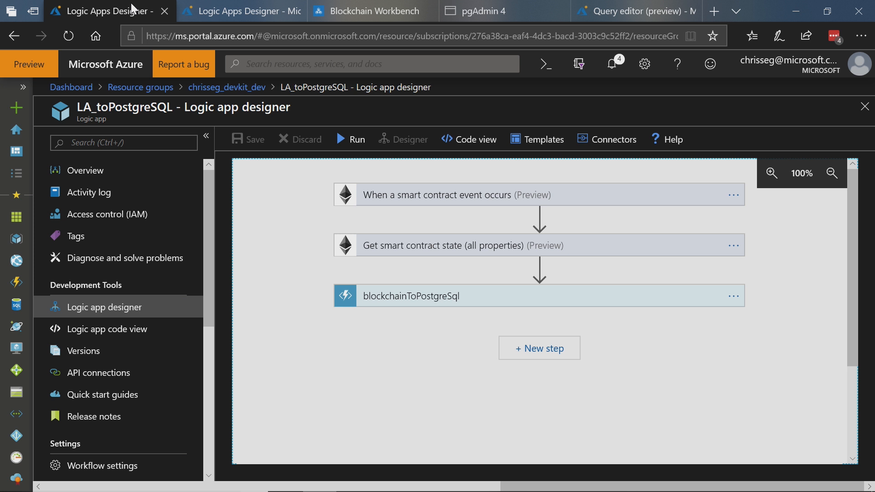
mouse_move(364, 193)
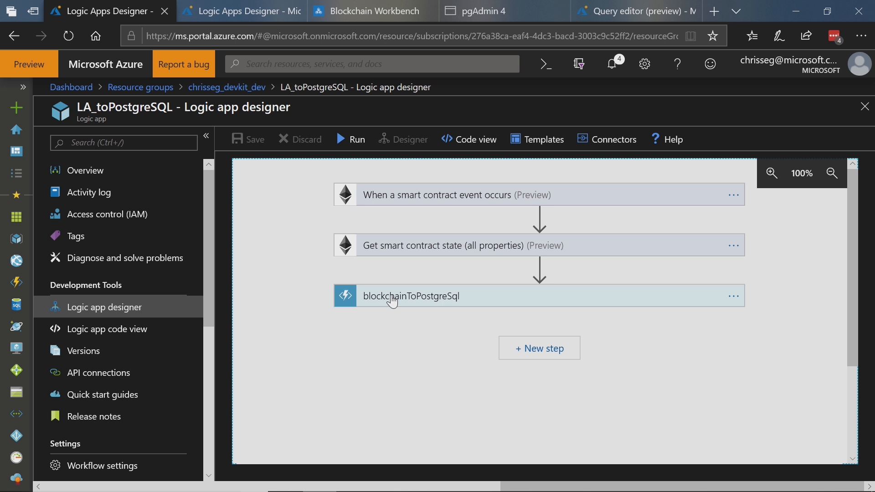
mouse_move(277, 123)
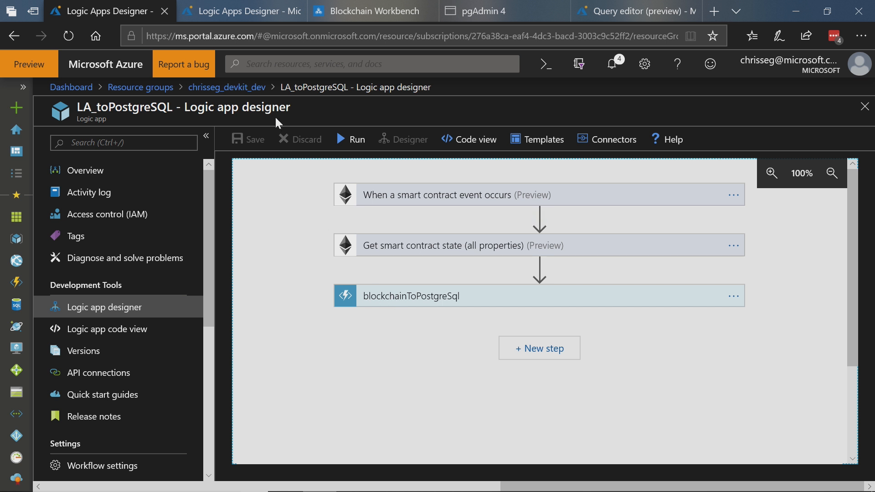
- Show the LA_toMySQL workflow and scroll to its If true branch running blockchainToMySQL
left_click(249, 12)
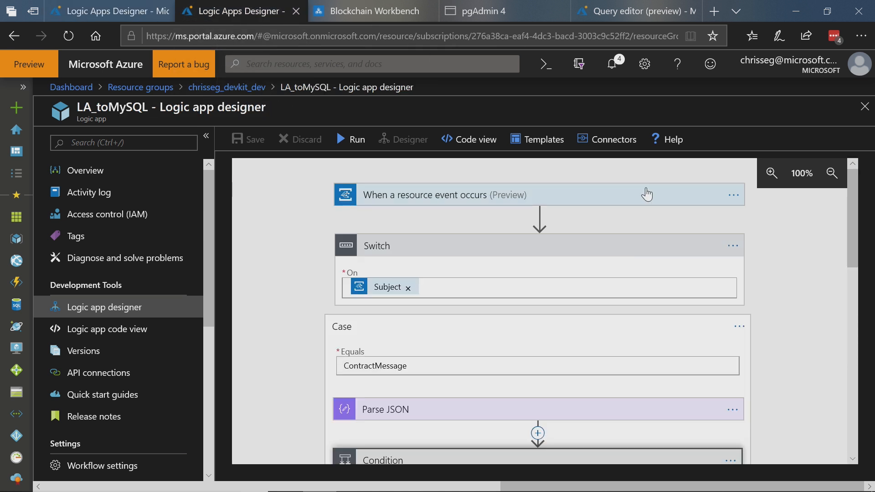
mouse_move(857, 311)
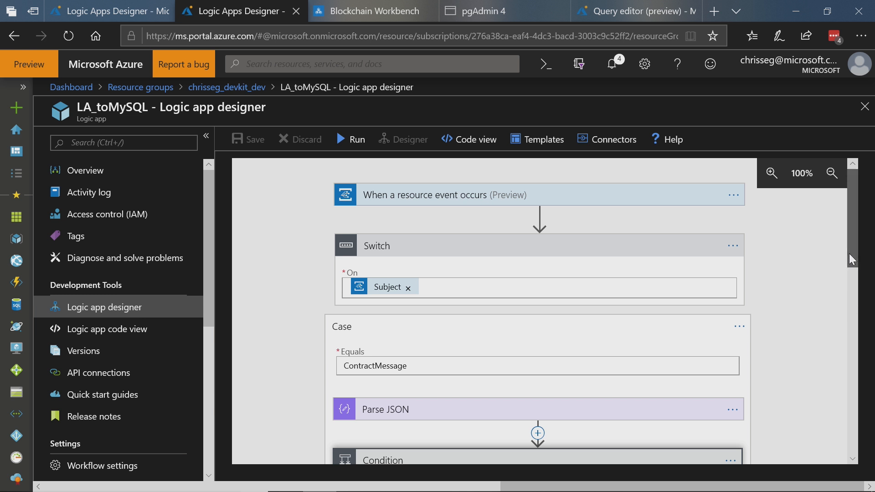
scroll("down", 3)
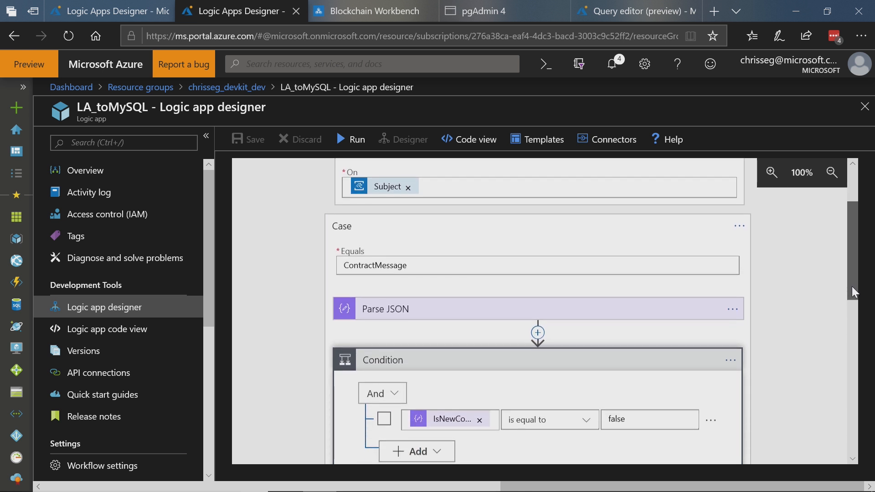
scroll("down", 3)
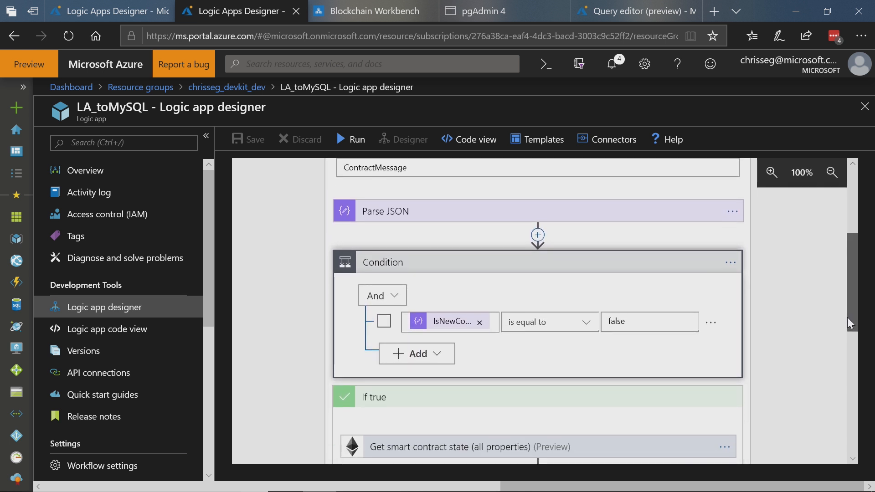
scroll("down", 3)
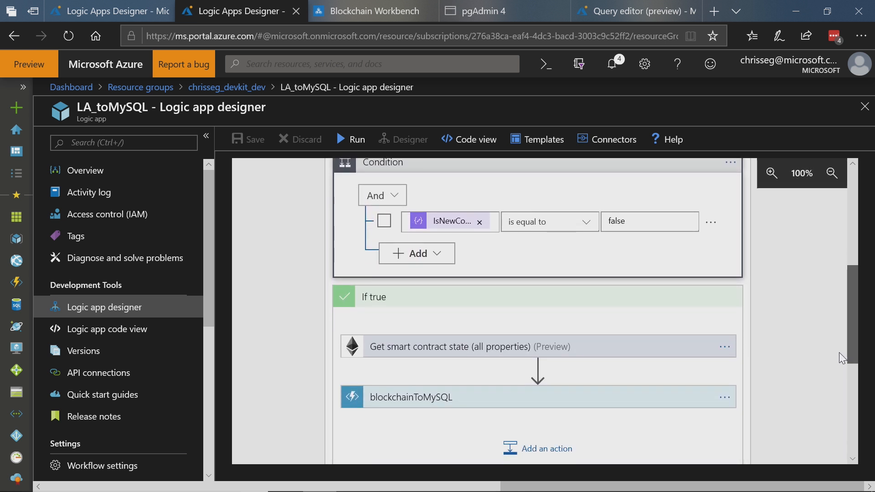
scroll("down", 3)
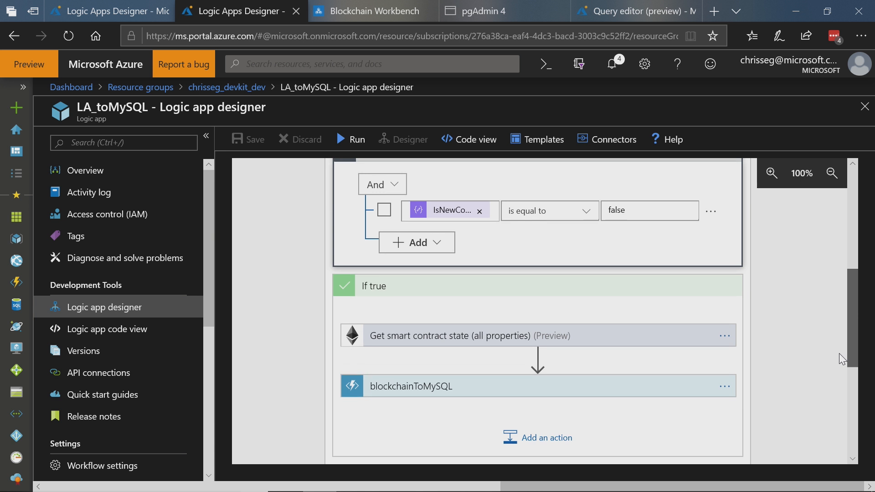
scroll("down", 3)
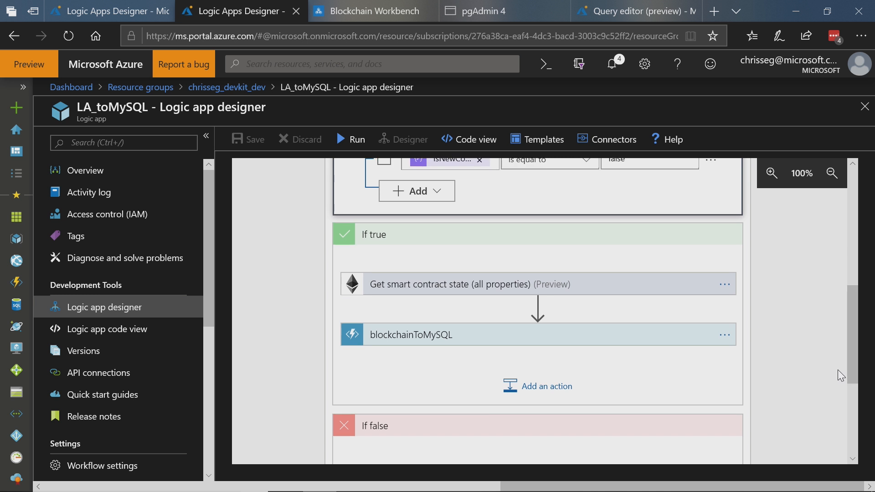
mouse_move(654, 343)
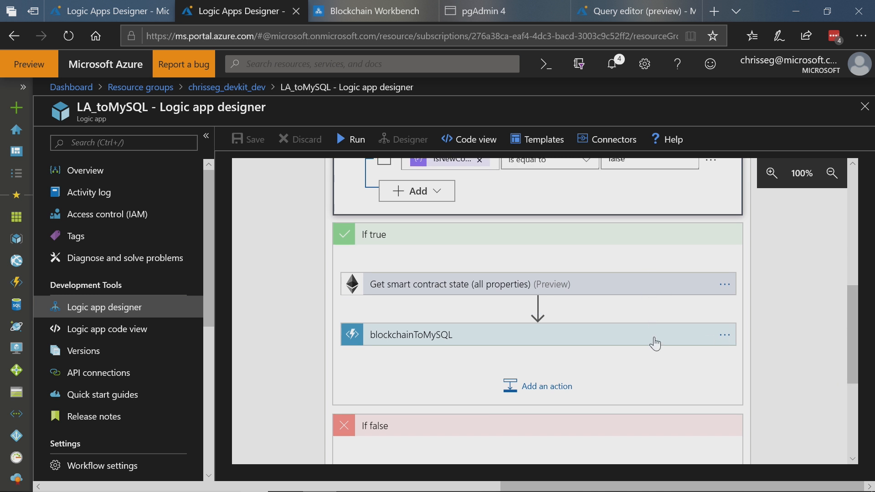
mouse_move(632, 288)
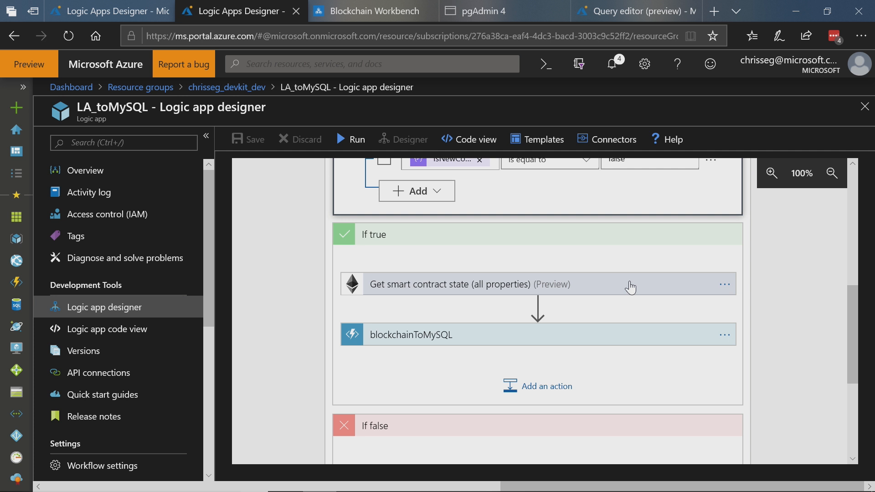
mouse_move(629, 313)
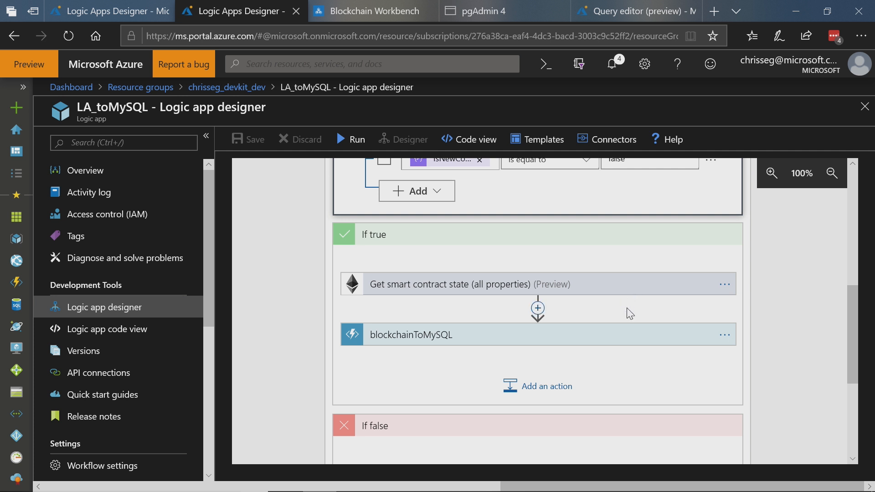
mouse_move(625, 340)
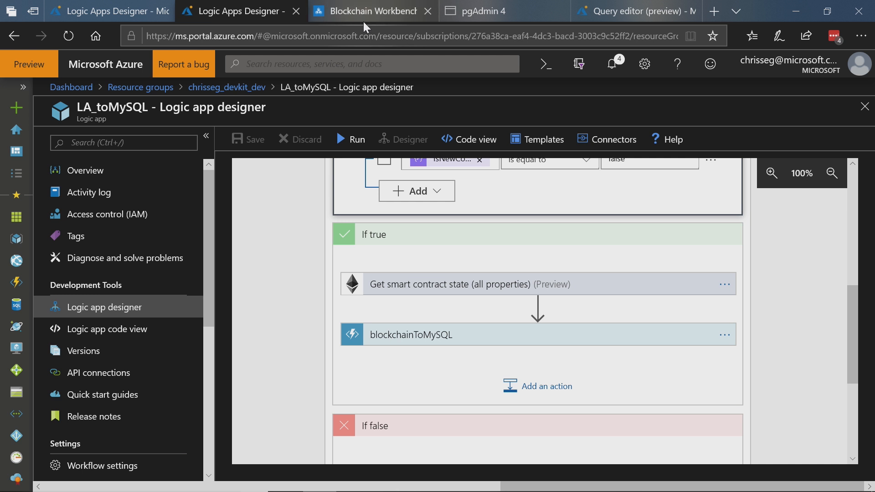
mouse_move(356, 13)
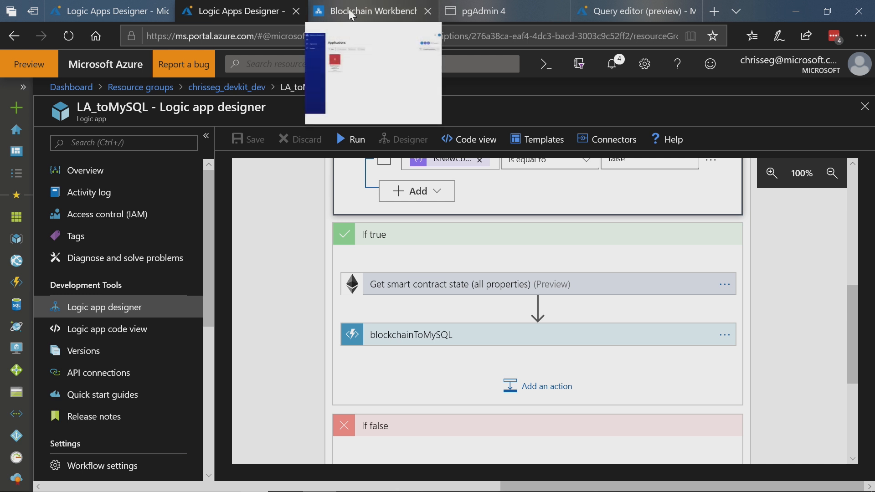
- Switch to Blockchain Workbench showing BasicProvenance Contract 11's details
left_click(376, 11)
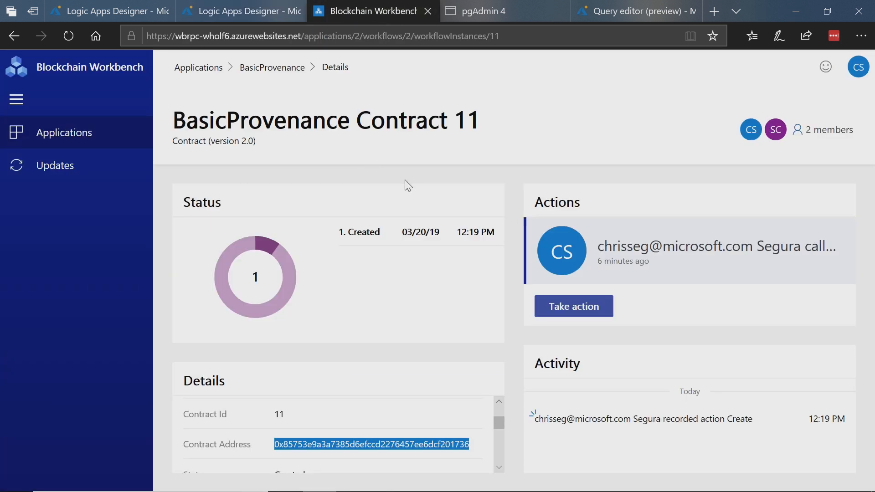
mouse_move(527, 151)
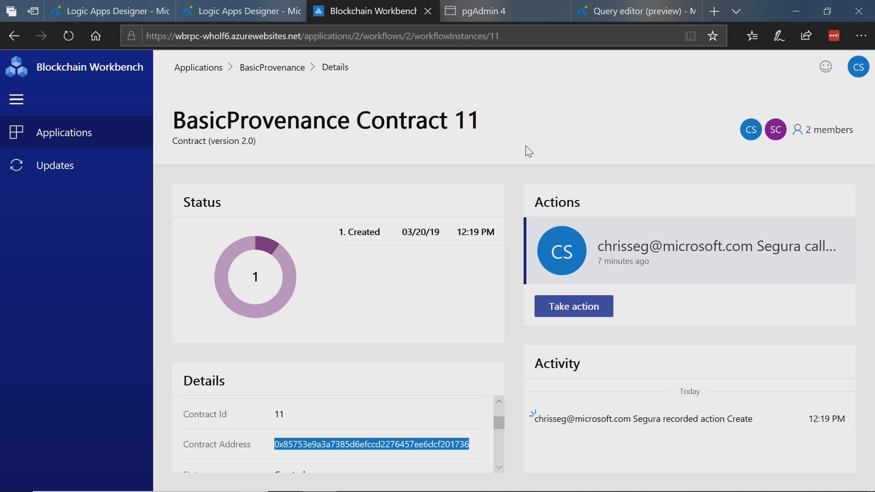
mouse_move(660, 182)
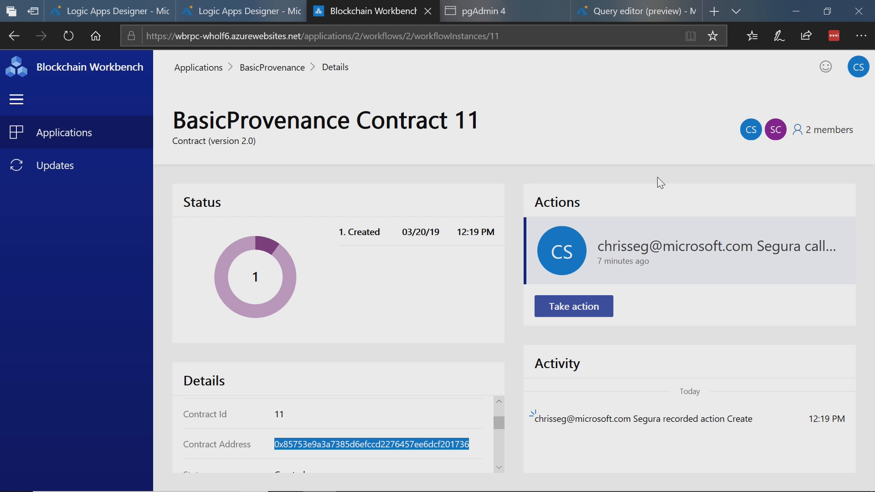
mouse_move(803, 254)
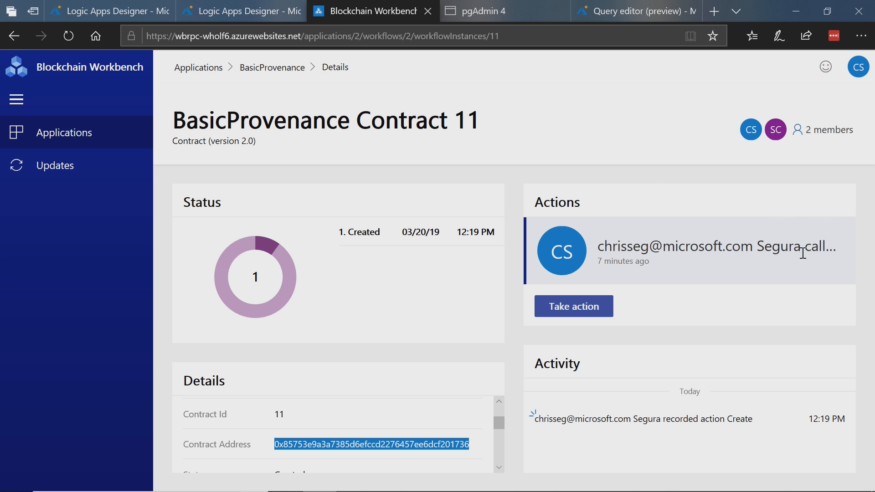
mouse_move(720, 333)
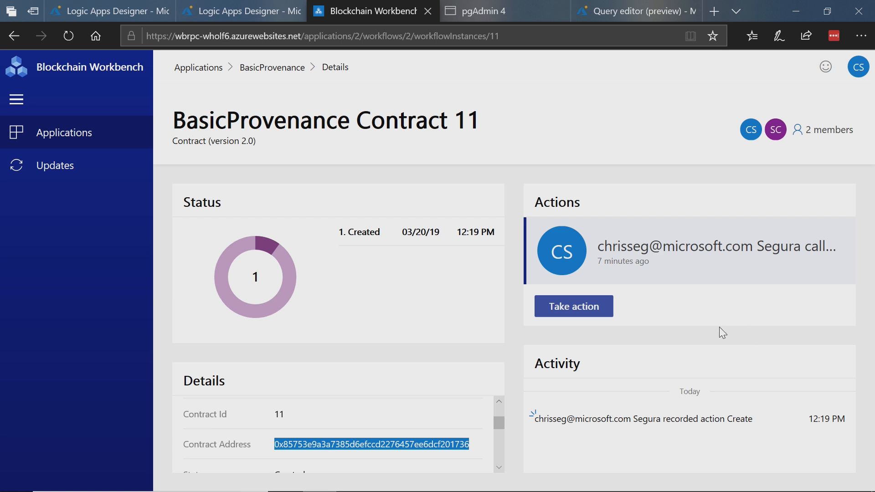
mouse_move(576, 313)
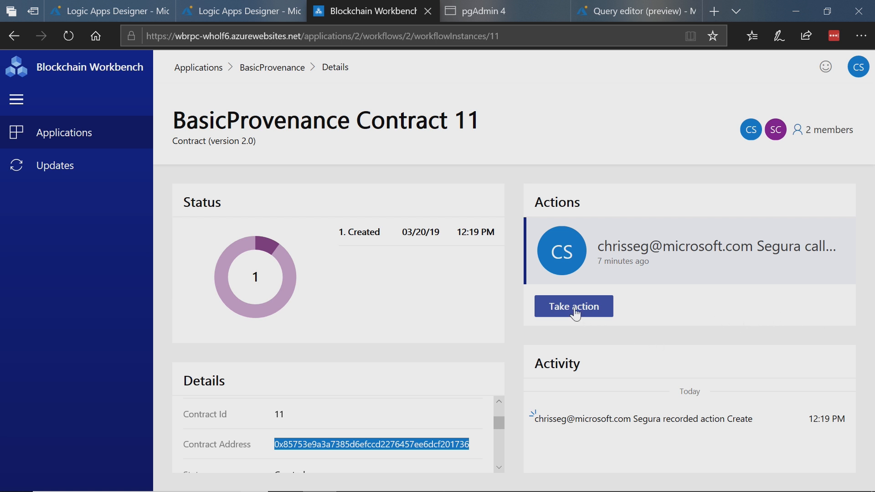
- Take the TransferResponsibility action on Contract 11 with Counterparty as newCounterparty
left_click(574, 306)
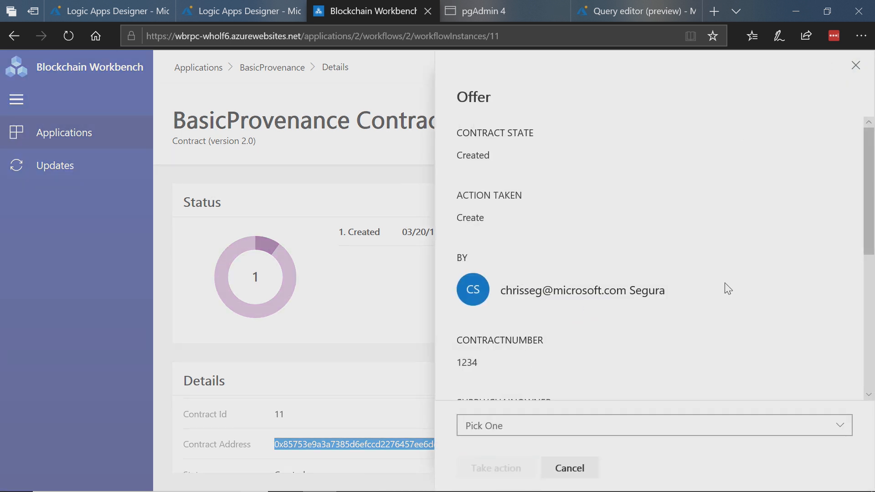
scroll("down", 3)
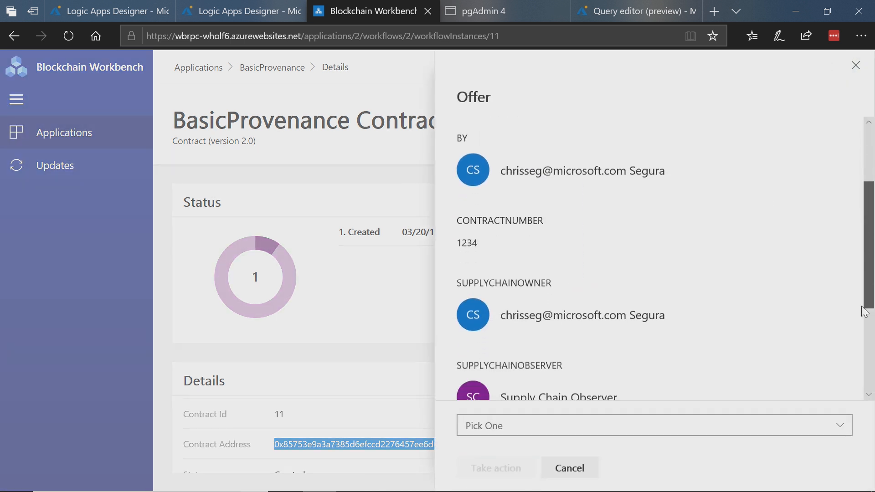
scroll("down", 3)
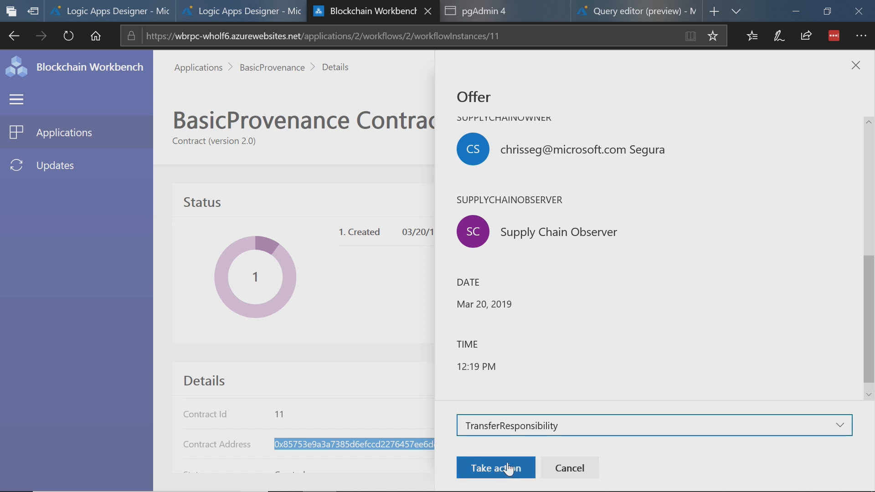
left_click(496, 468)
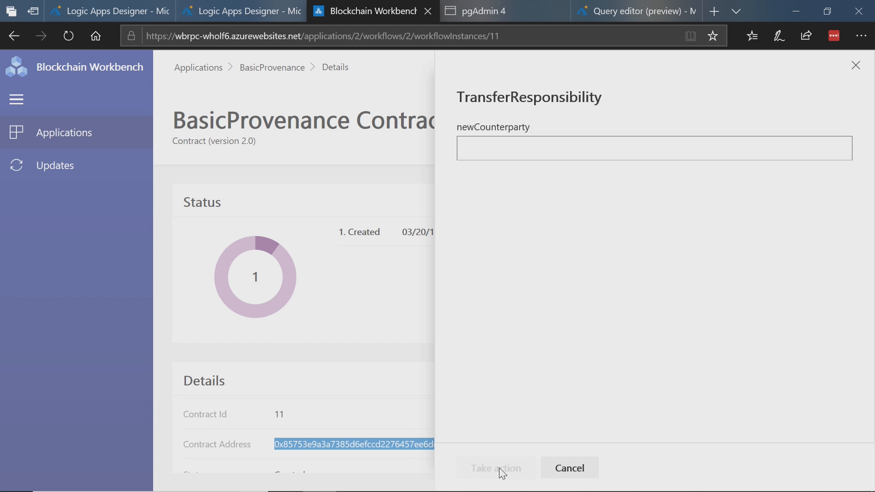
mouse_move(505, 171)
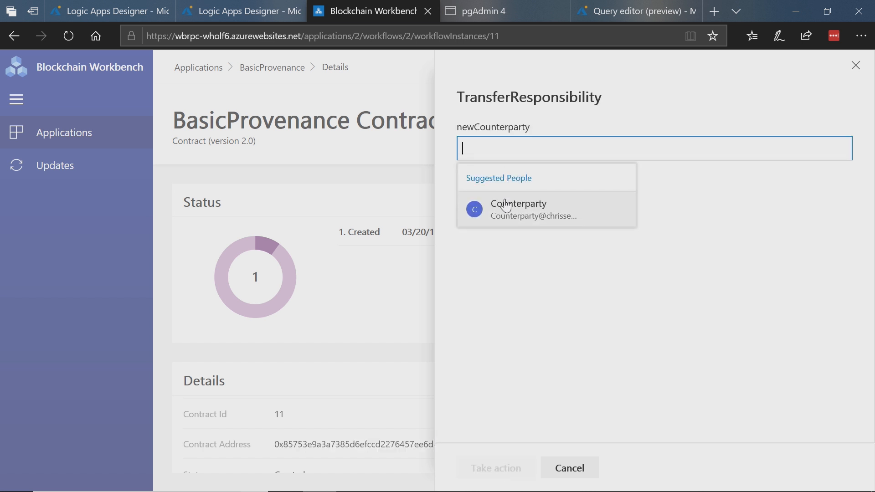
left_click(518, 210)
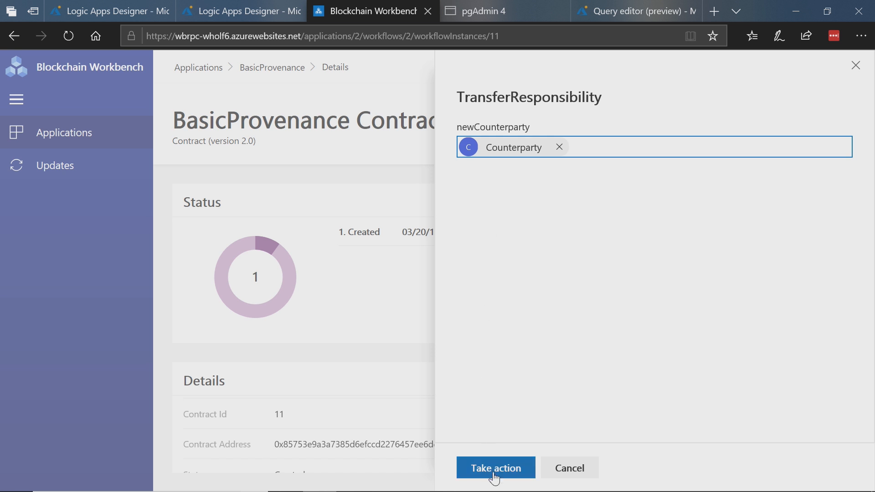
left_click(496, 480)
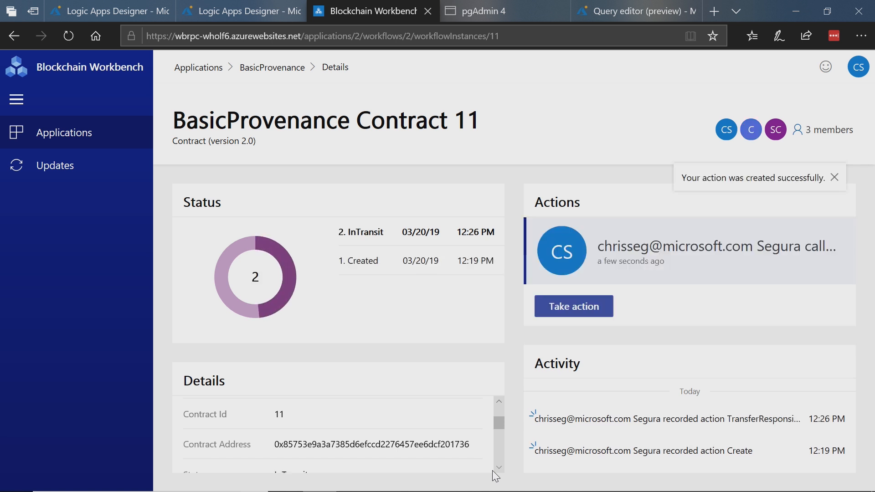
mouse_move(523, 292)
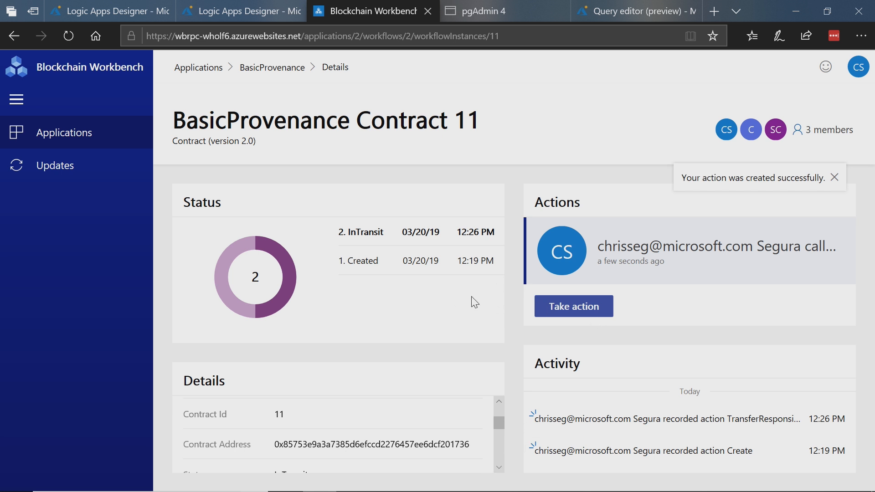
mouse_move(675, 255)
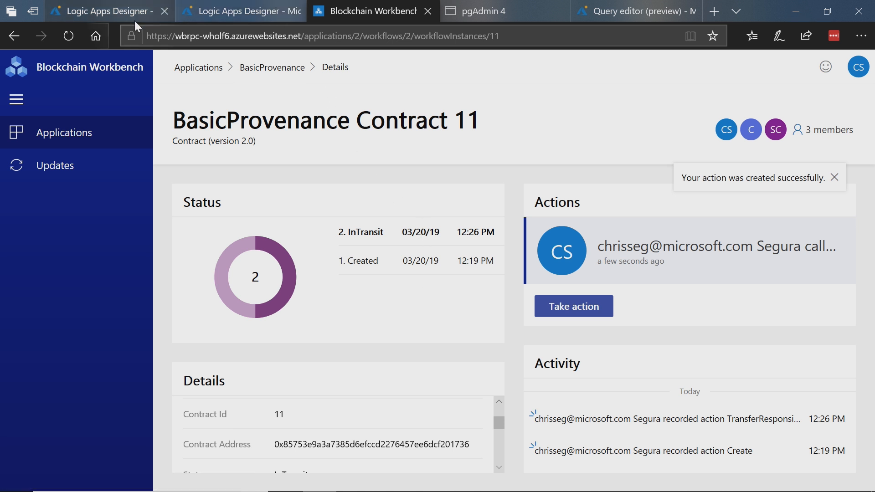
- View the LA_toPostgreSQL workflow, then the pgAdmin SELECT * FROM contractaction query
left_click(104, 10)
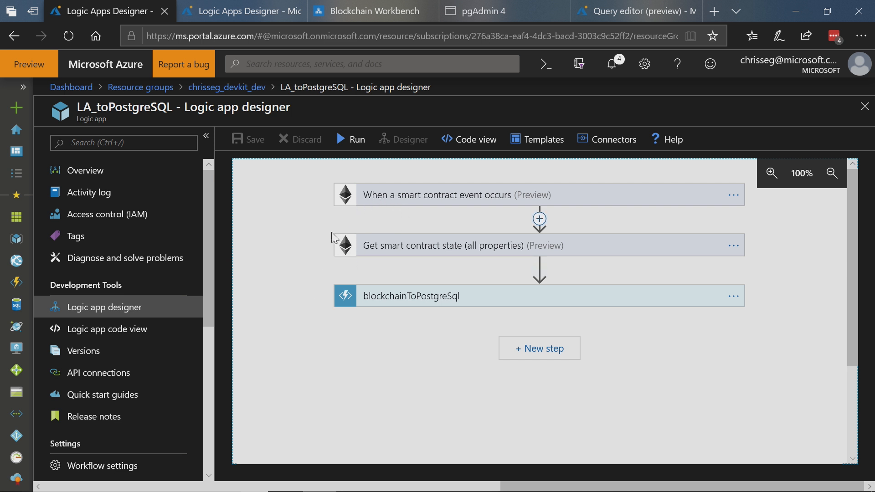
mouse_move(355, 269)
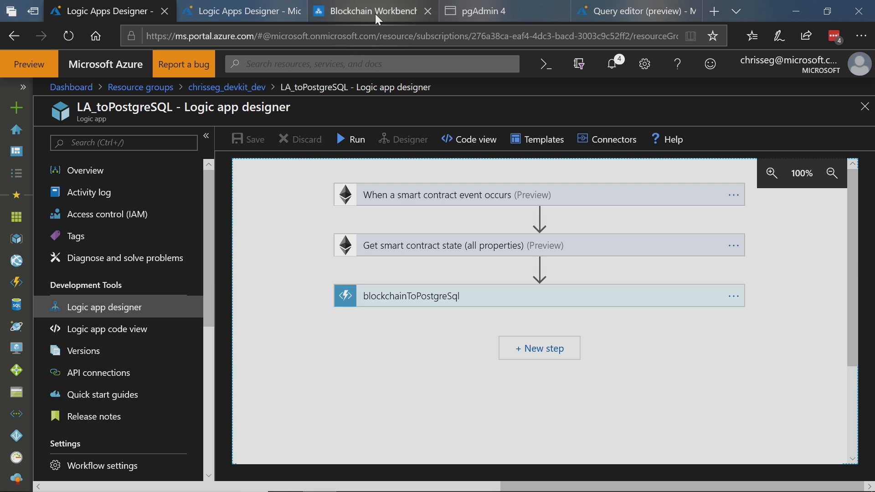
left_click(484, 10)
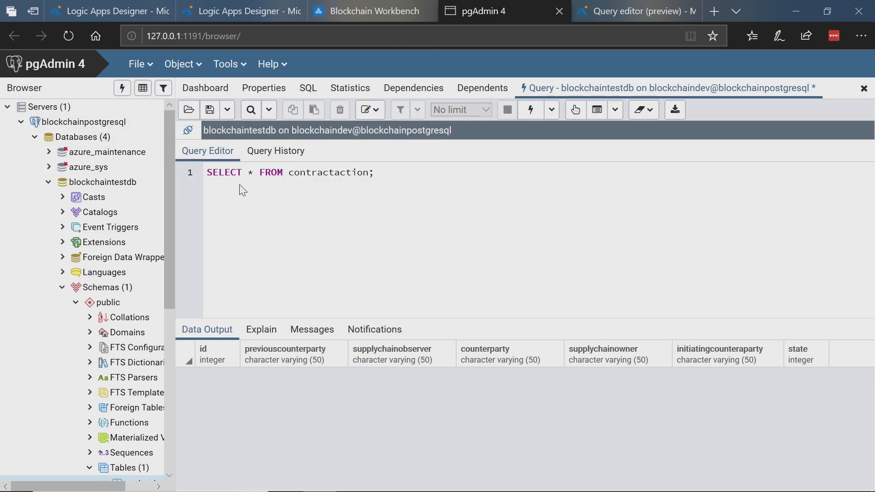
- Run the contractaction query in pgAdmin, returning row id 5 with state 1
left_click(210, 173)
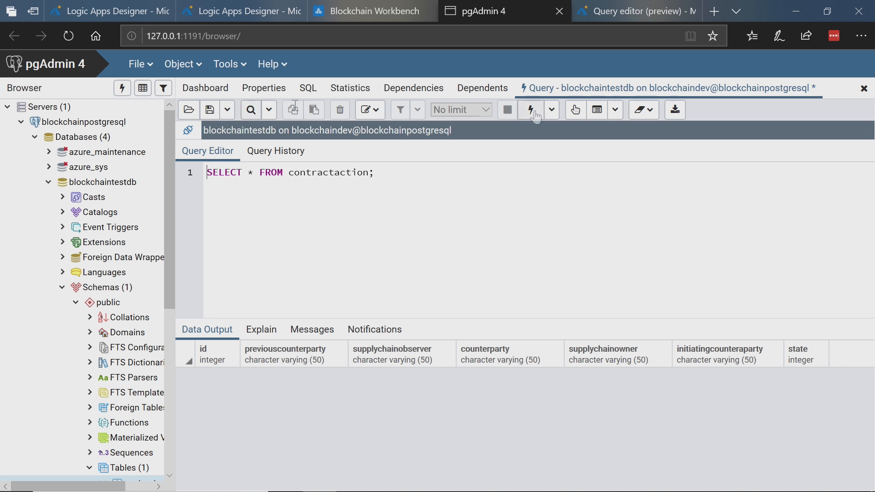
left_click(531, 110)
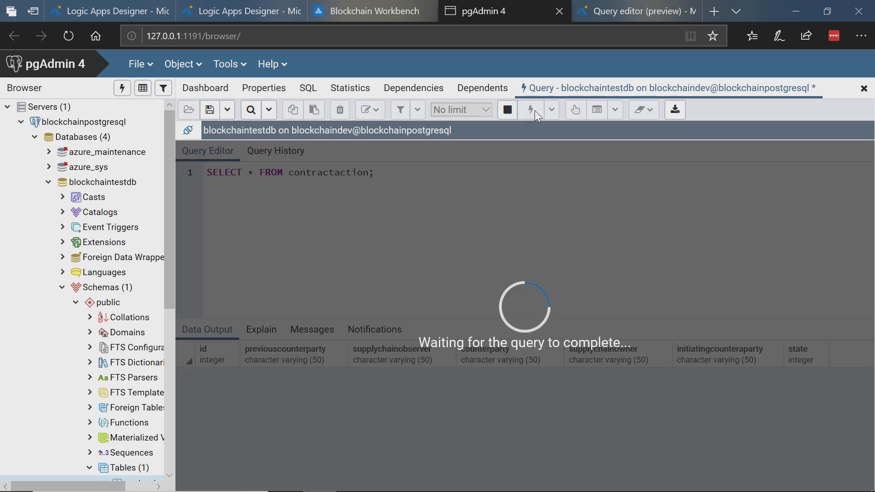
left_click(532, 109)
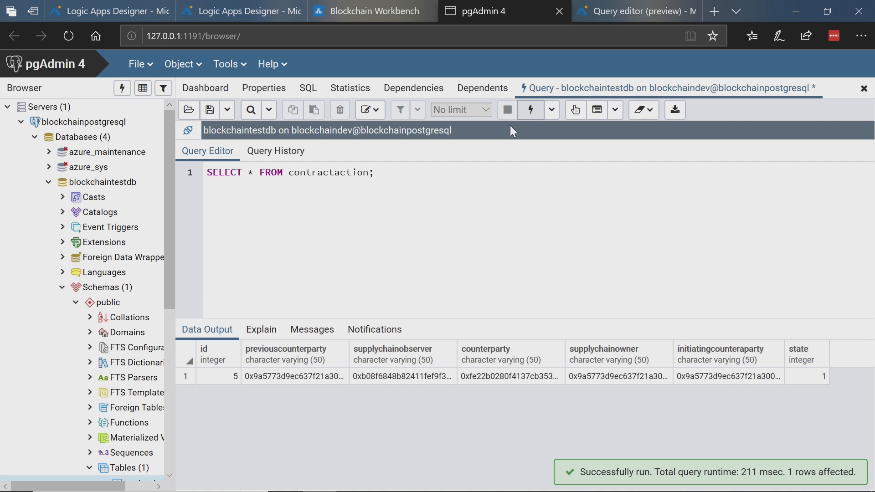
mouse_move(321, 396)
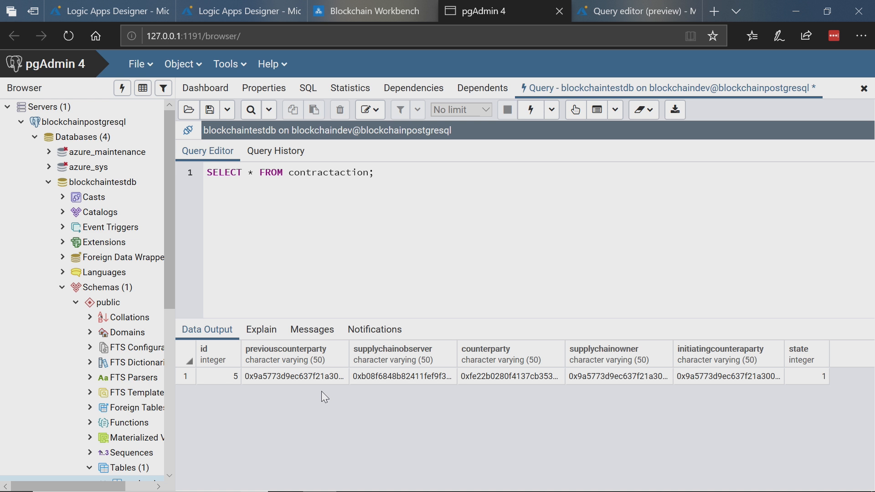
mouse_move(399, 360)
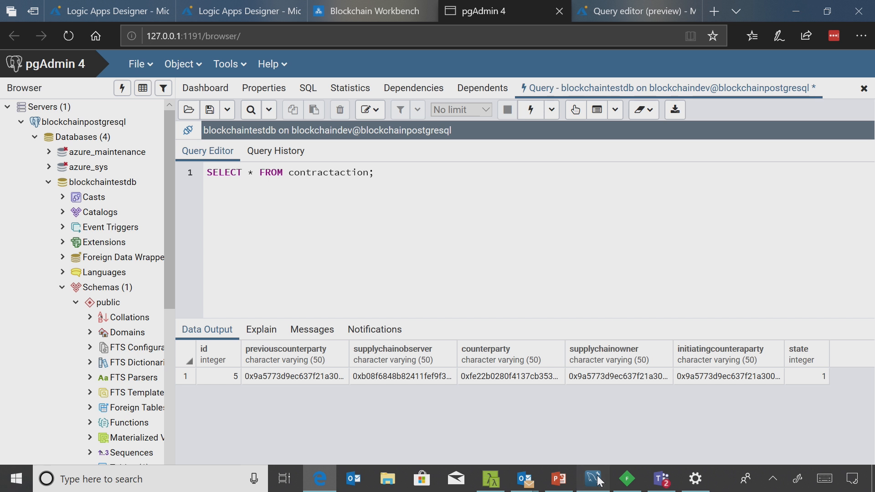
- Run SELECT * FROM contractaction in MySQL Workbench, returning row id 8, state 1
left_click(593, 481)
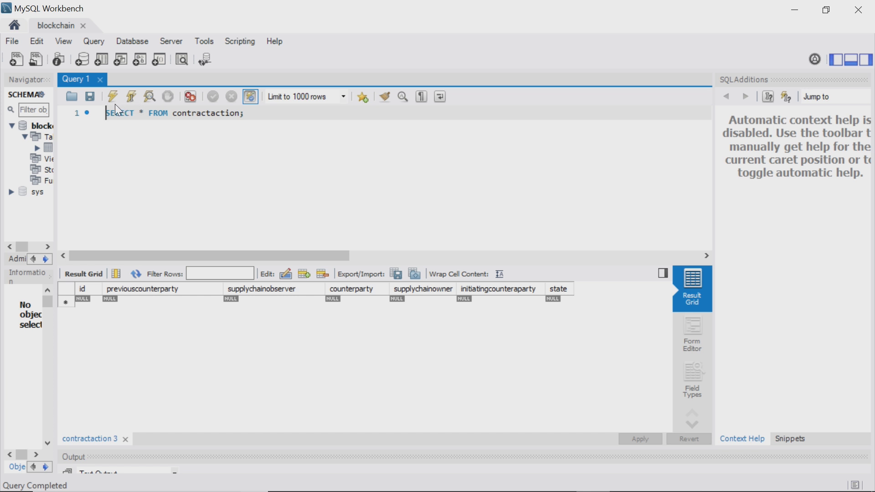
left_click(113, 96)
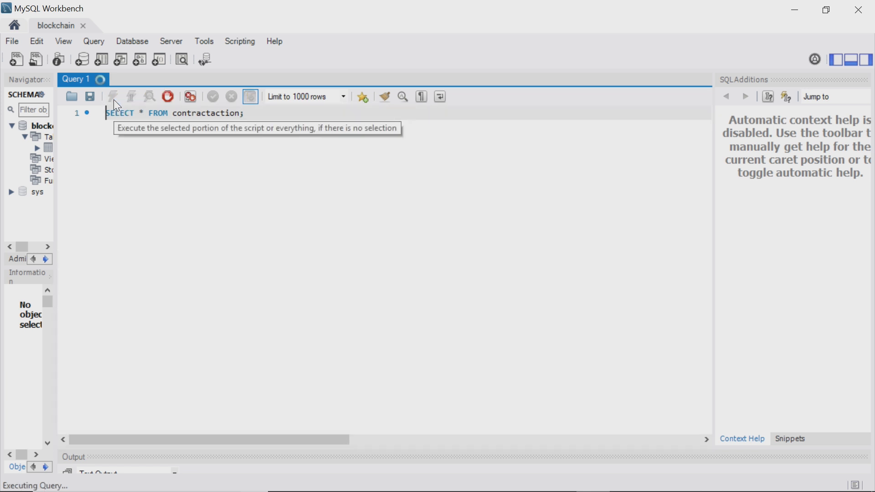
left_click(111, 97)
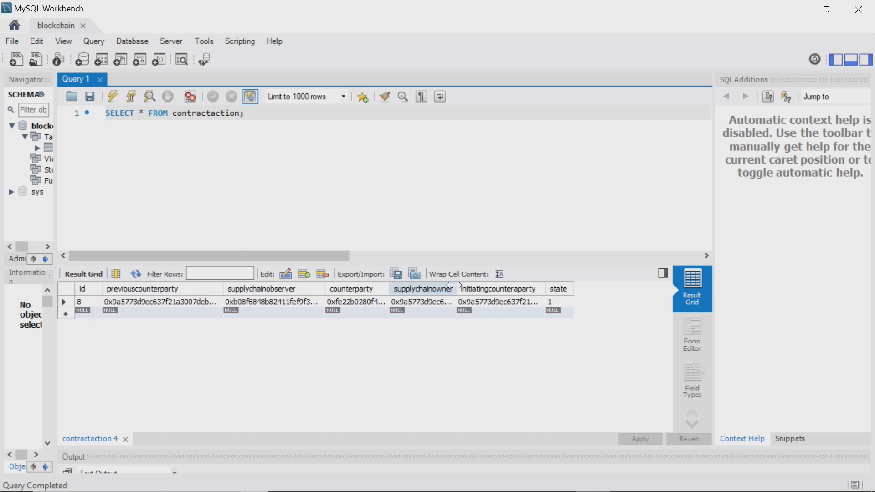
left_click(552, 302)
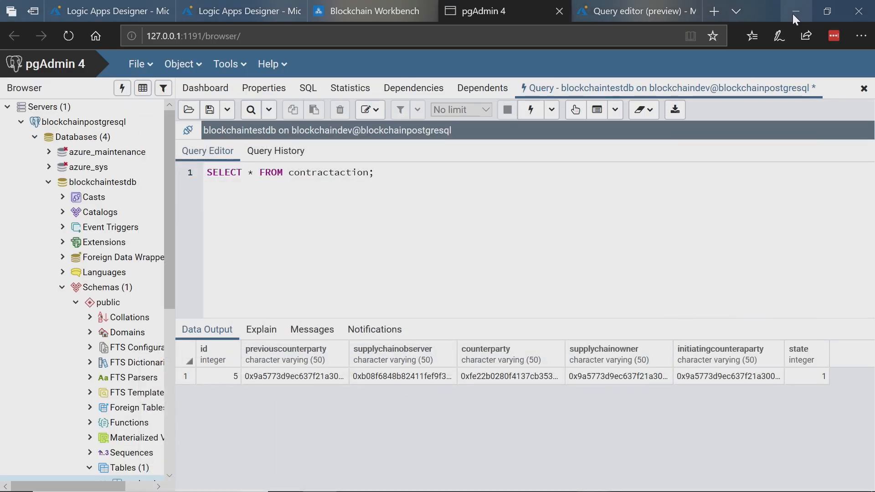
mouse_move(560, 146)
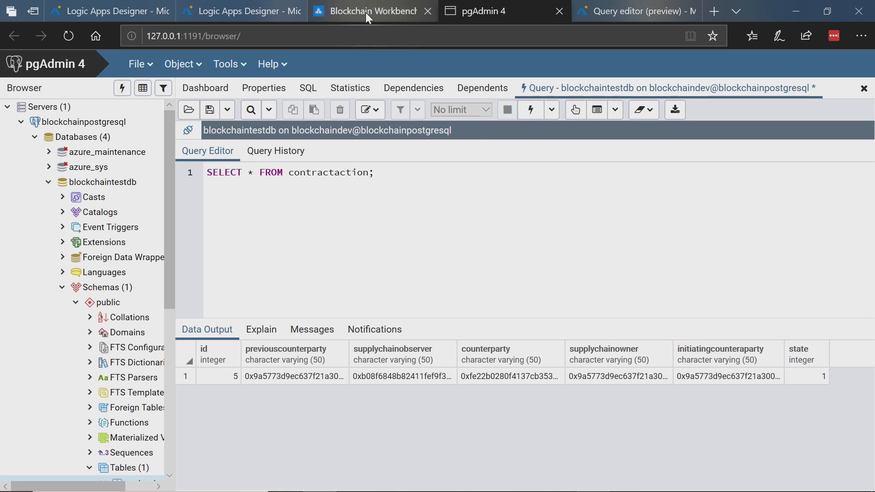
- Return to Contract 11 in Blockchain Workbench and choose the Complete action
left_click(369, 11)
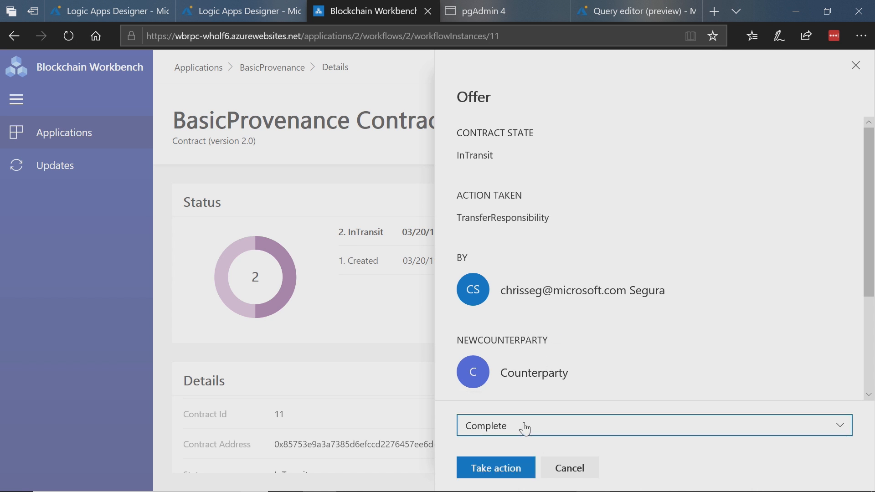
left_click(496, 468)
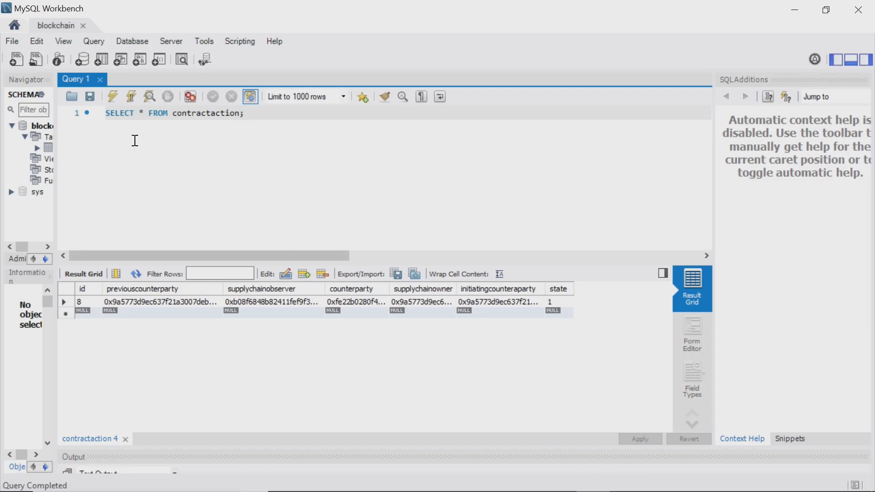
mouse_move(112, 97)
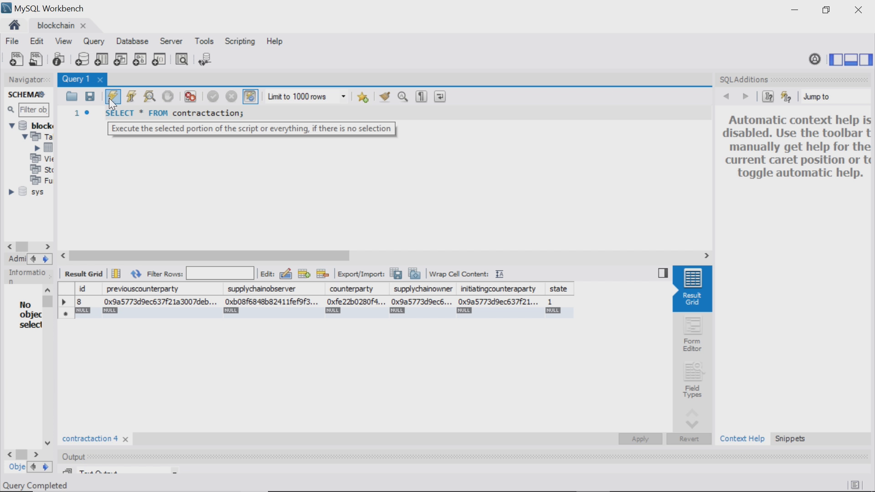
- Rerun the MySQL contractaction query to show the new row id 9 with state 2
left_click(112, 96)
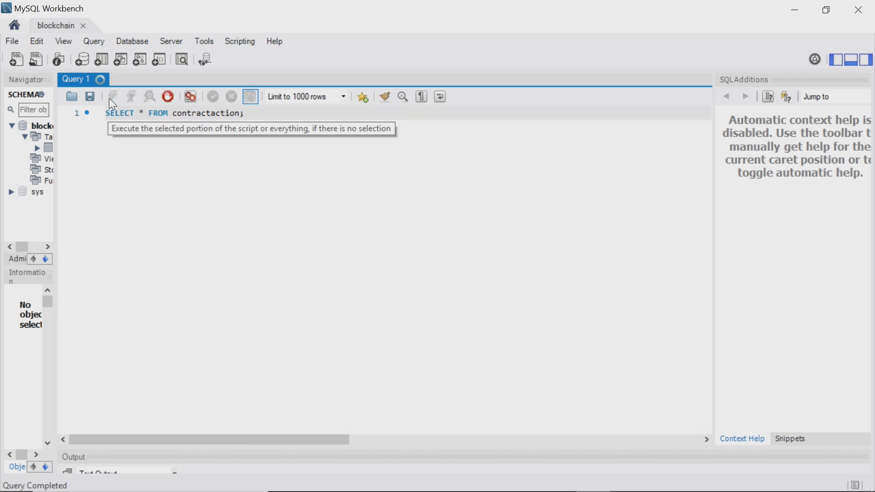
left_click(113, 97)
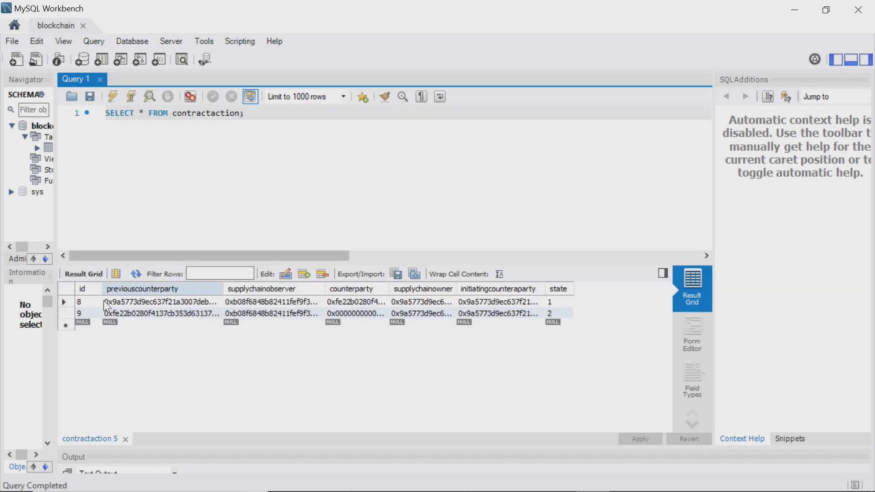